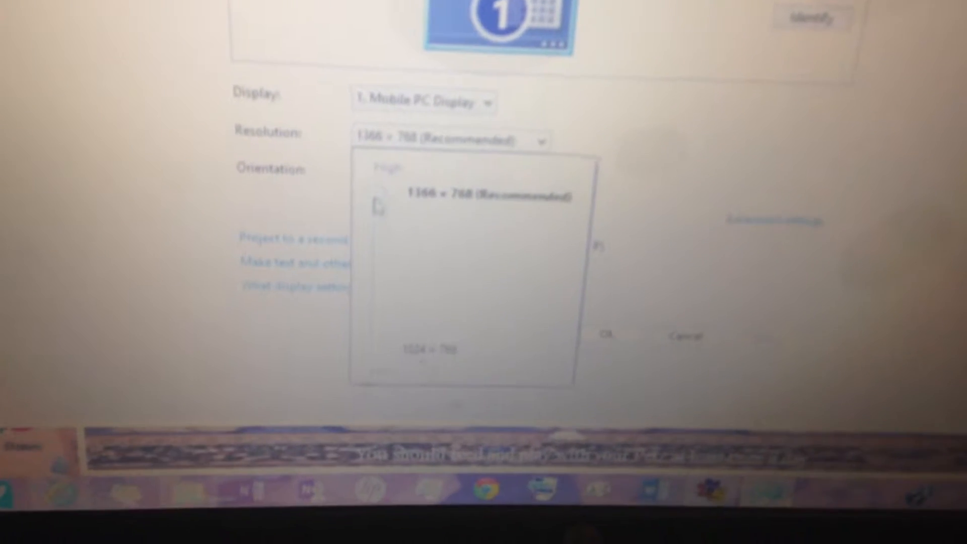
# Step: Set the display resolution to 1024 x 768 instead of the recommended 1366 x 768
pyautogui.click(425, 348)
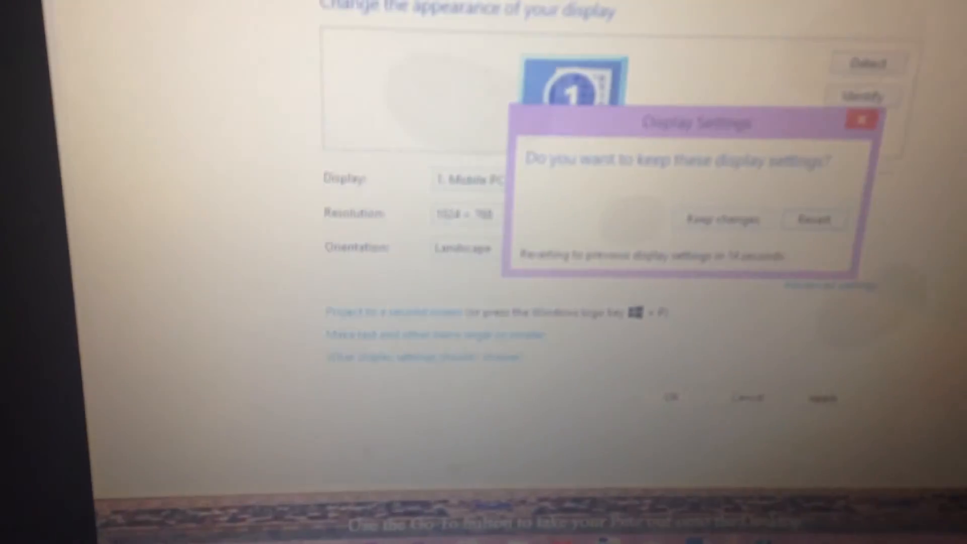